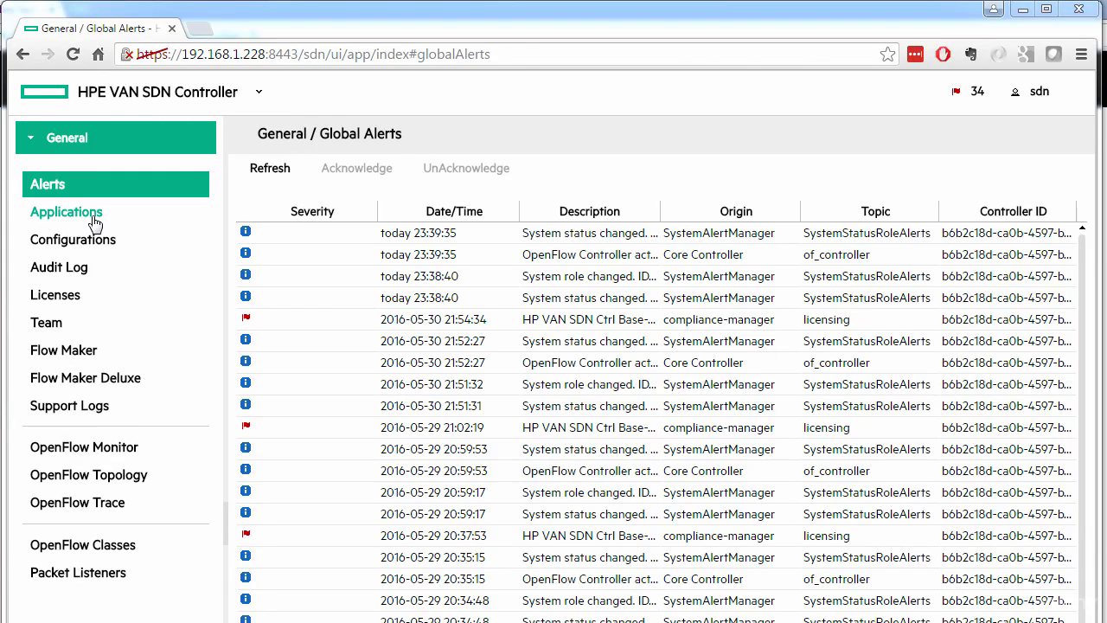
Show the Flow Maker Deluxe application page from the Applications list, its device table empty.
left_click(66, 212)
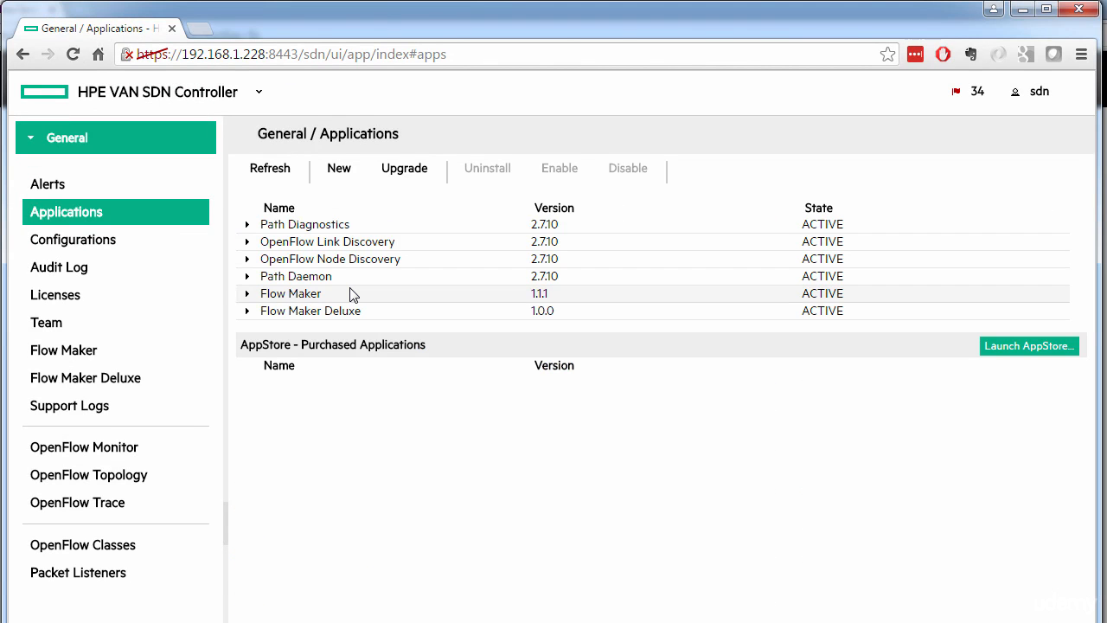
left_click(309, 310)
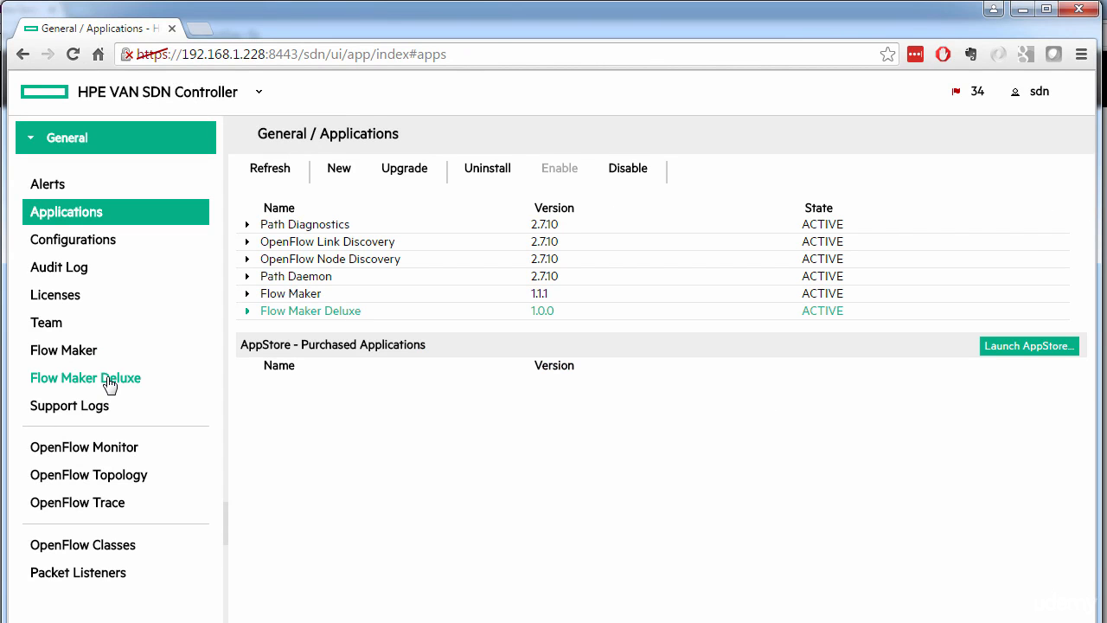
left_click(84, 378)
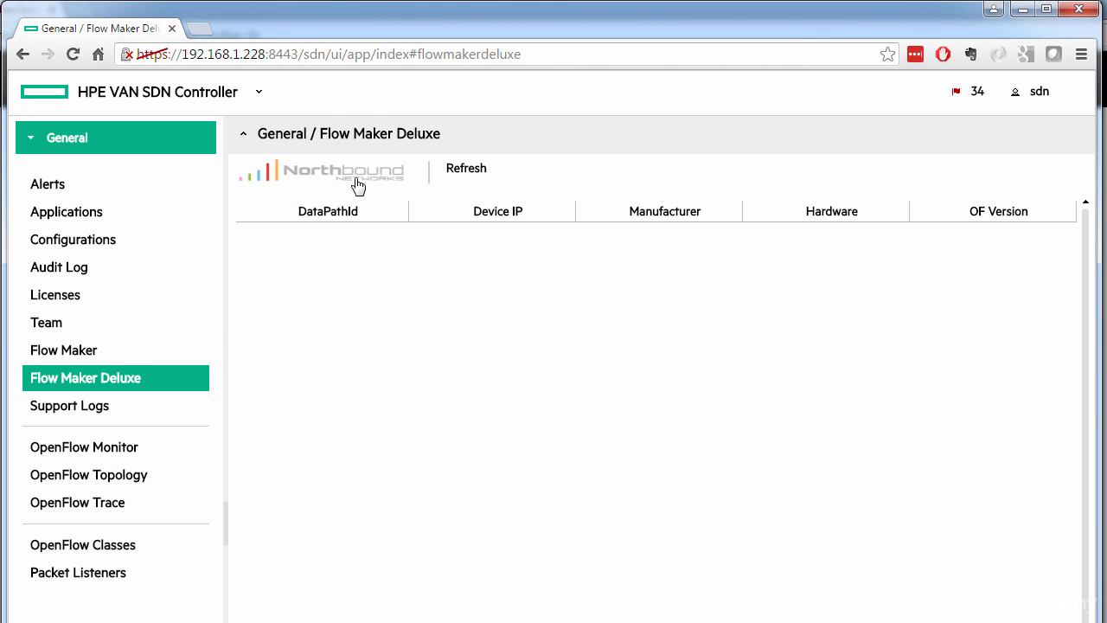
mouse_move(242, 395)
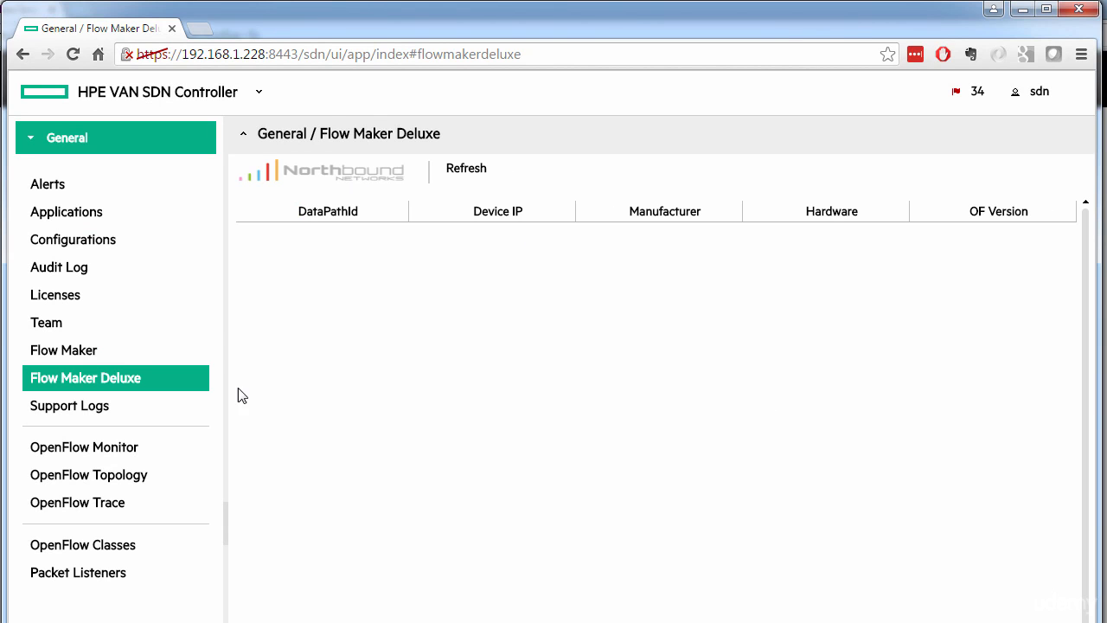
left_click(84, 446)
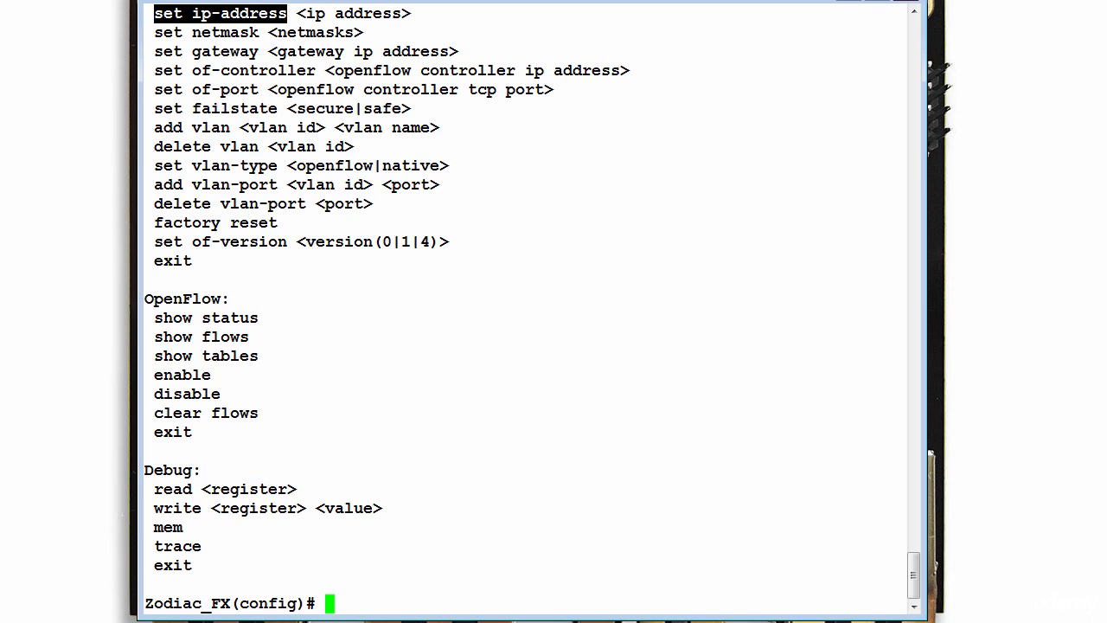
List the switch configuration showing IP 10.0.1.99 and OpenFlow controller 10.0.1.8.
type("show config")
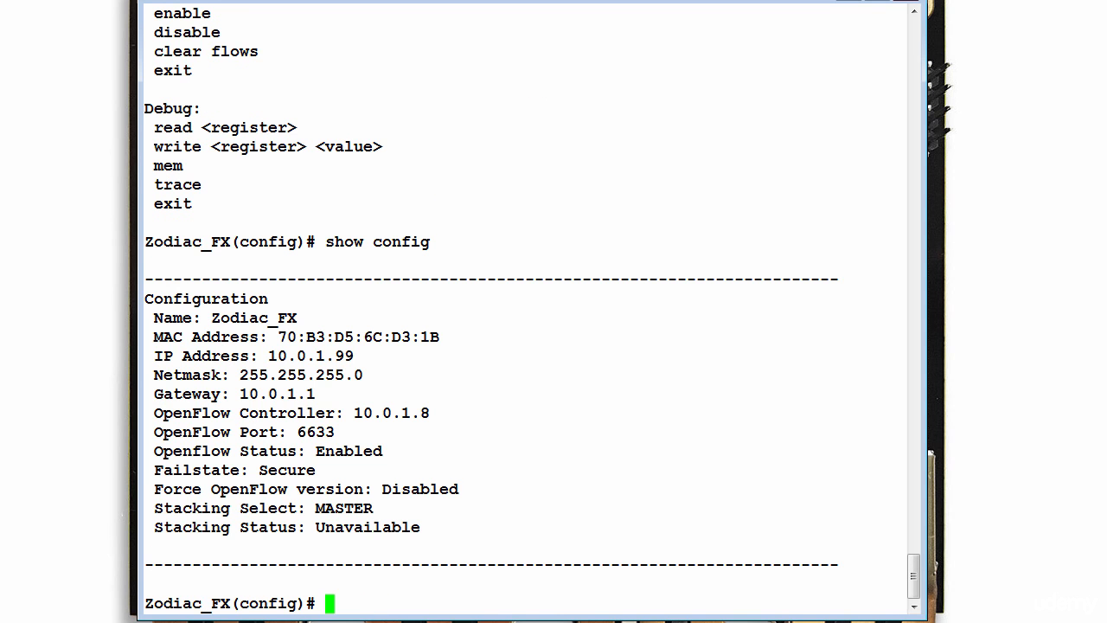
mouse_move(145, 409)
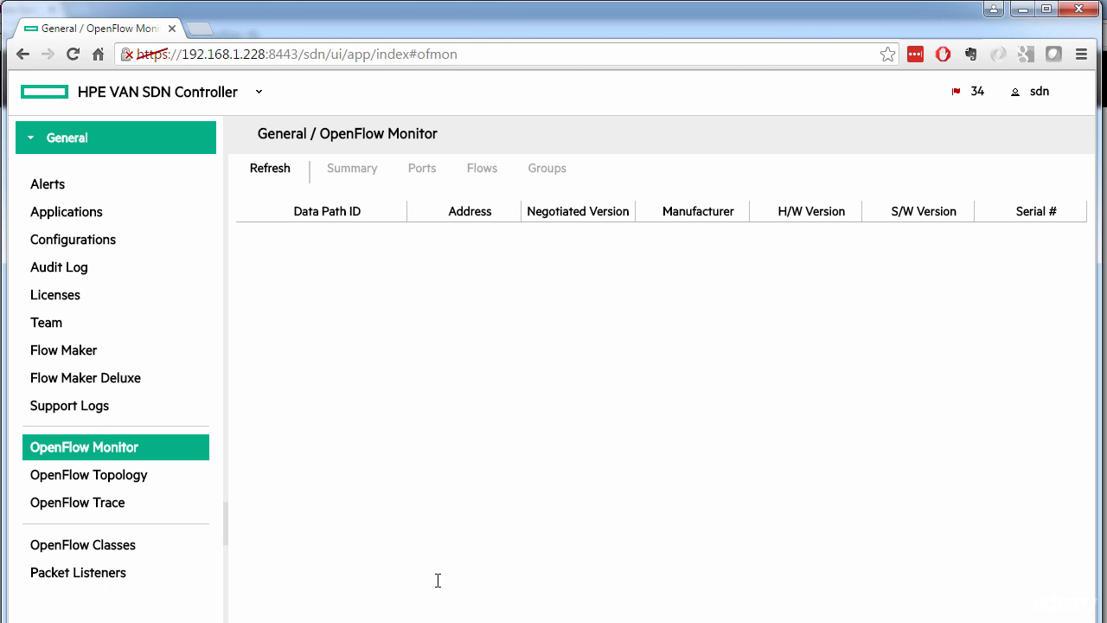
double_click(182, 54)
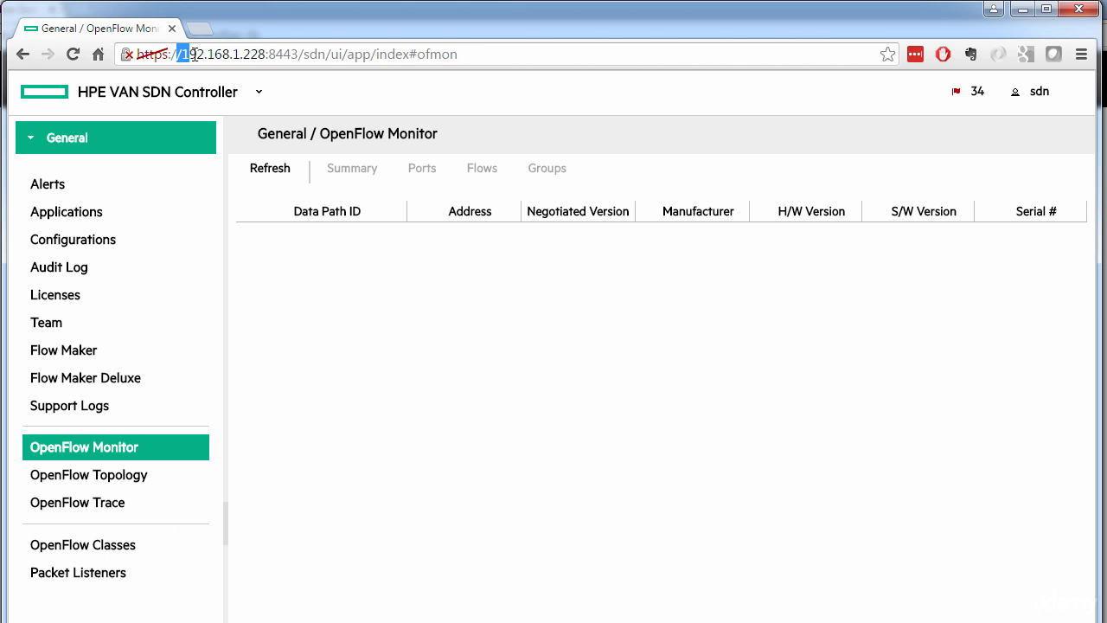
double_click(223, 54)
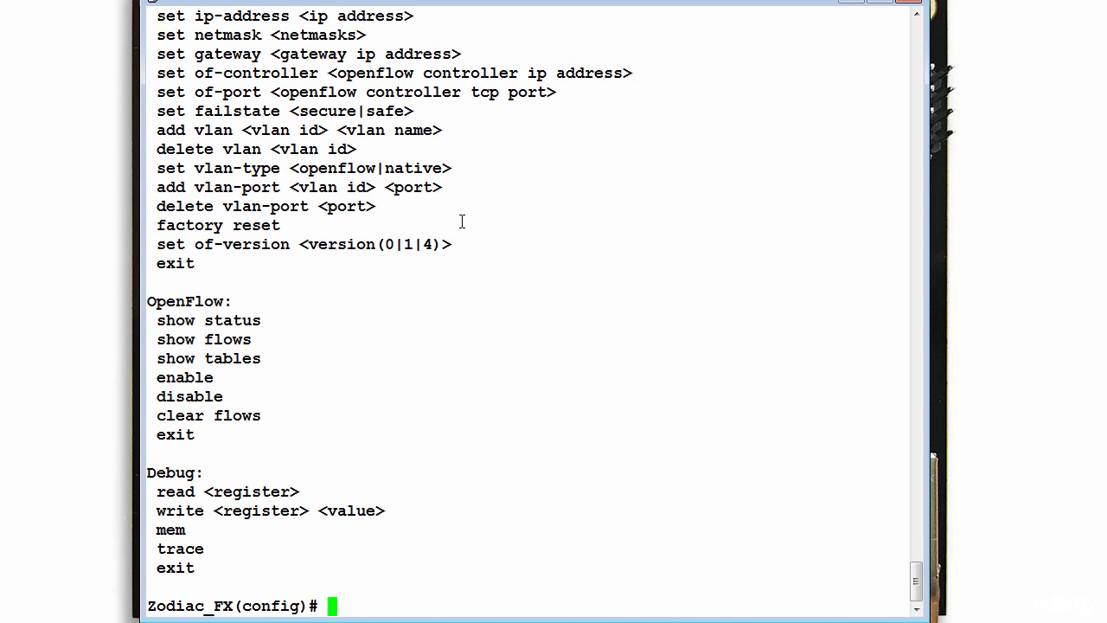
Set the switch IP address to 192.168.1.123 and re-list the configuration to confirm it.
type("set ip")
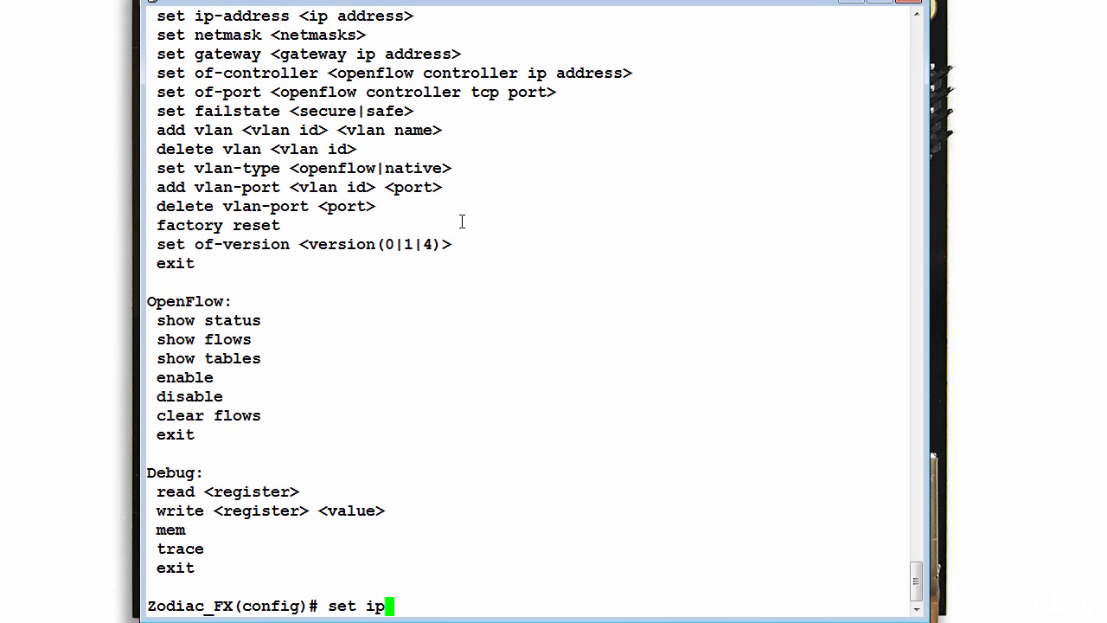
type("-address 192.168")
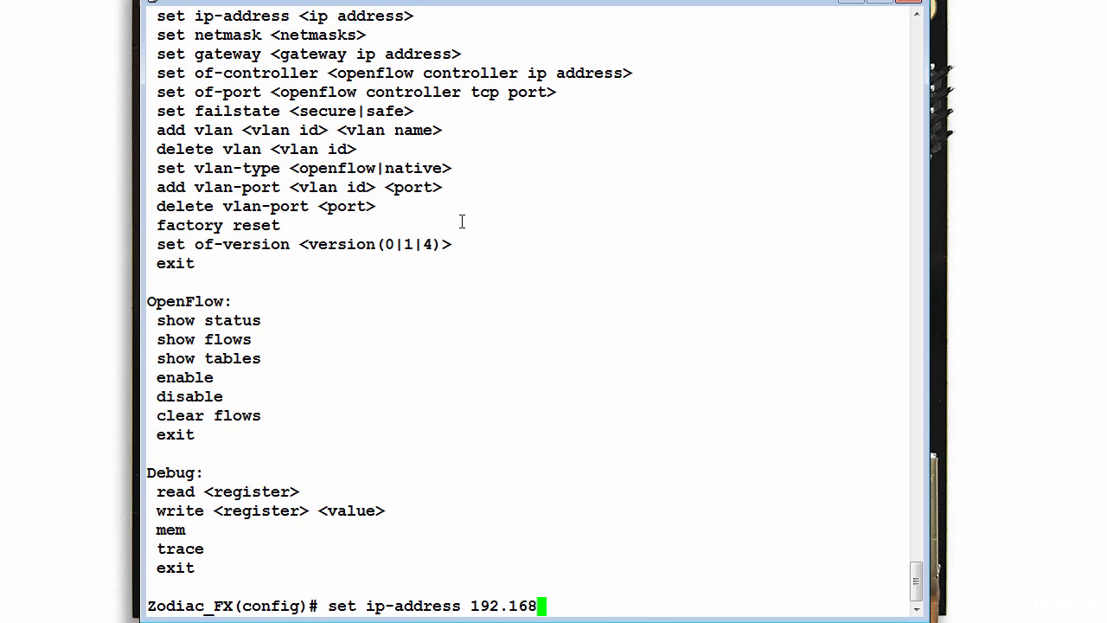
type(".1.123")
type("show config")
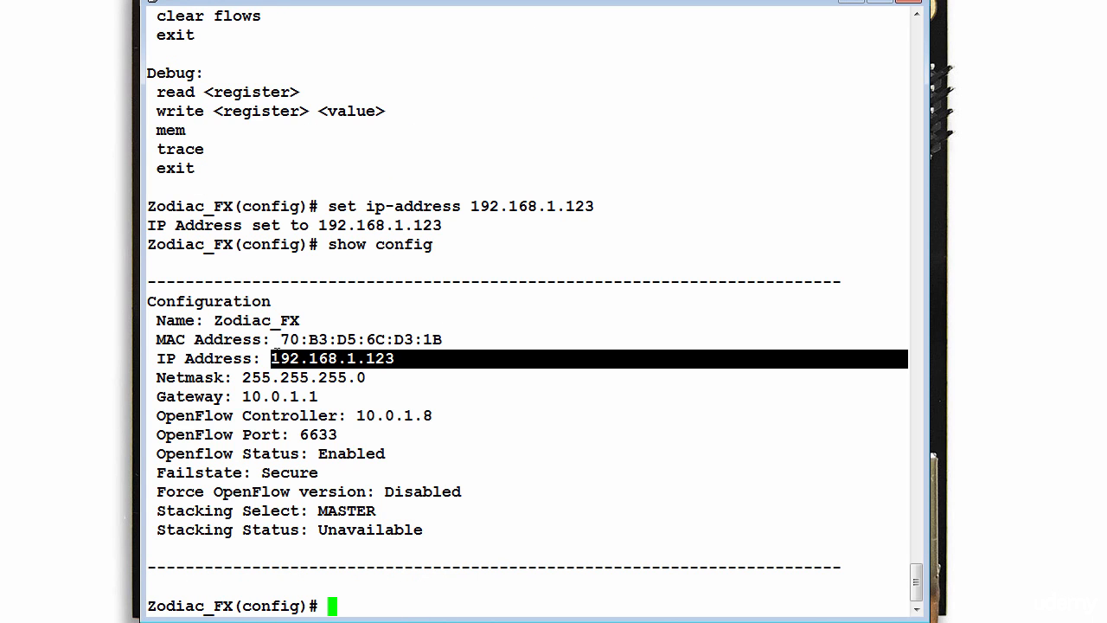
type("h")
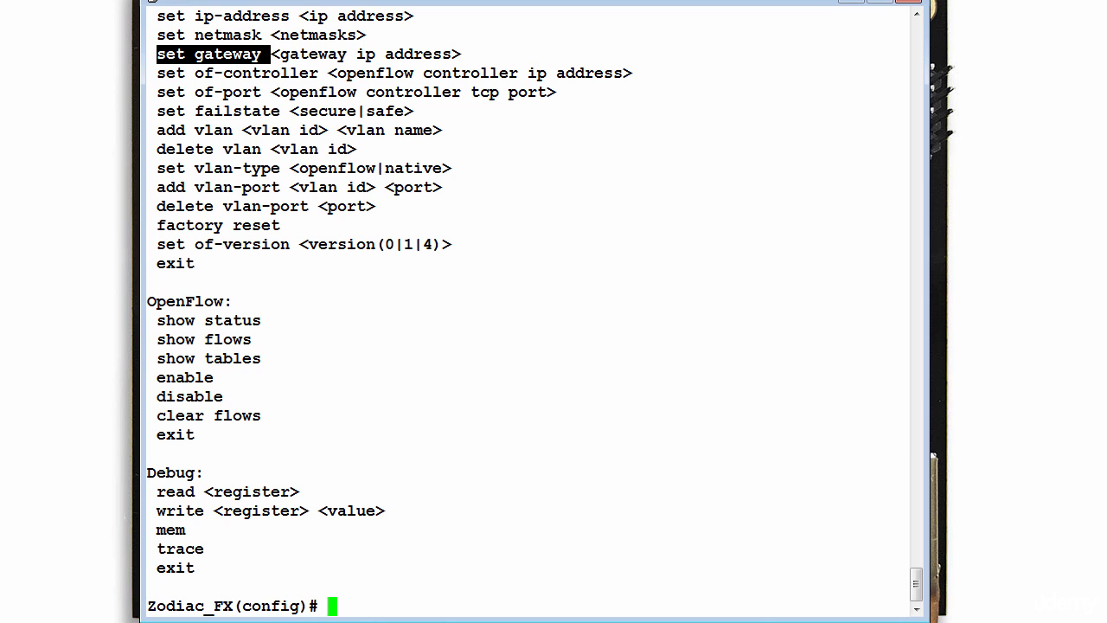
Set the gateway to 192.168.1.254 and confirm the new value in the configuration listing.
type("set gateway 192.168.1.254")
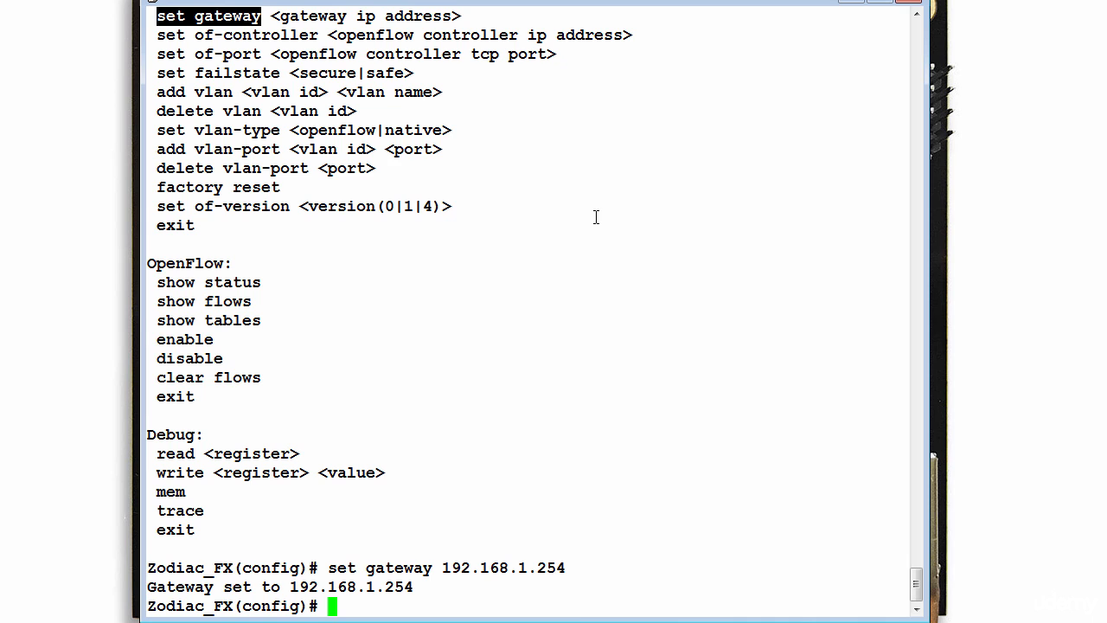
type("show")
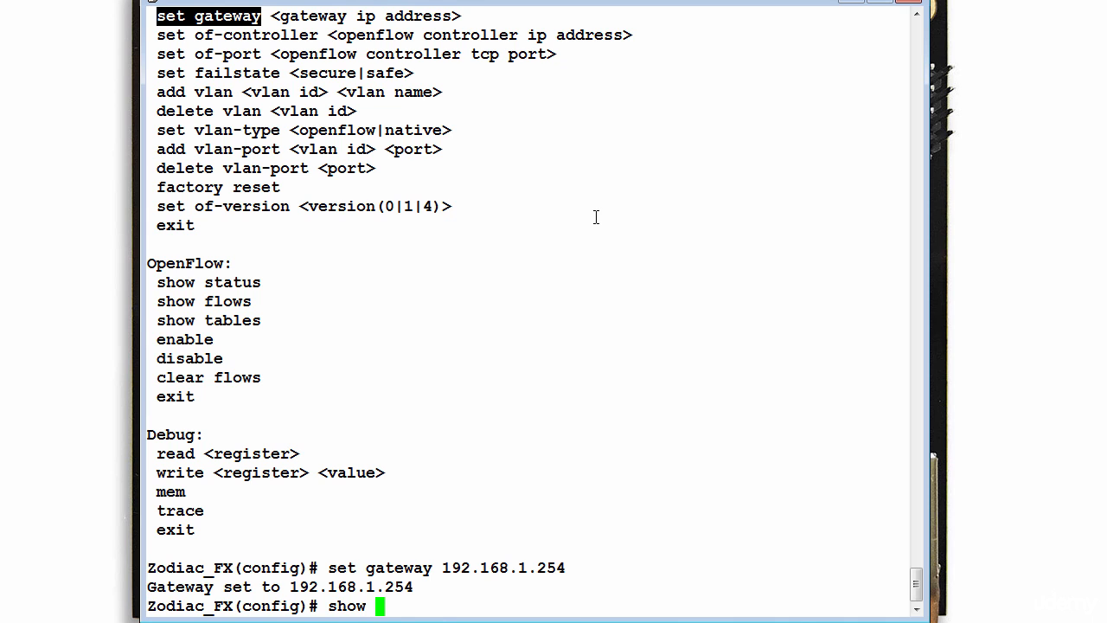
type("config")
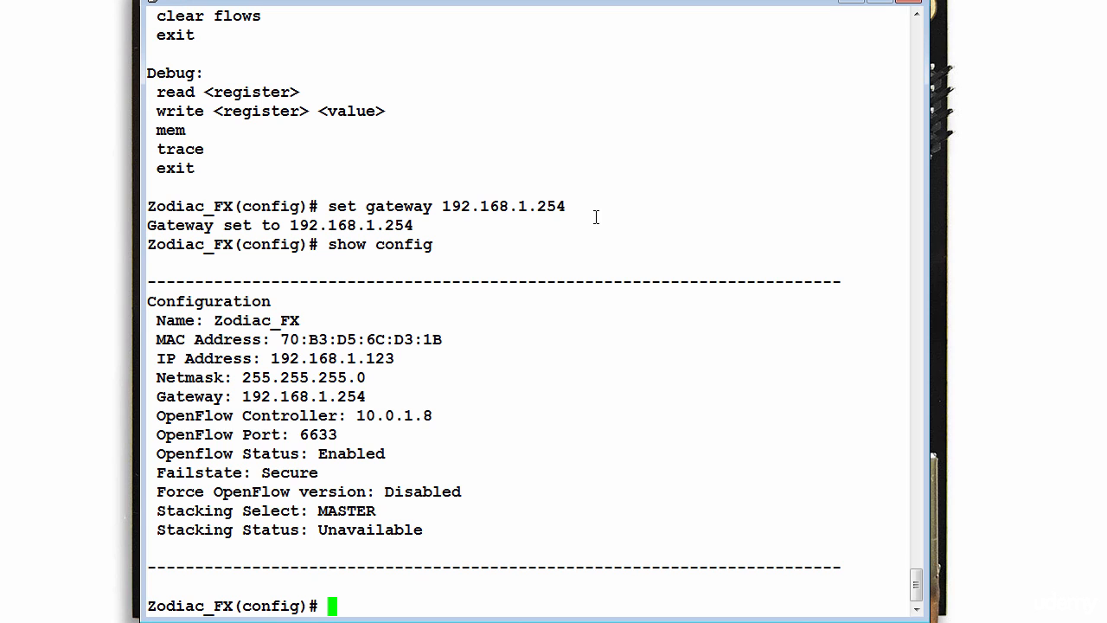
triple_click(259, 396)
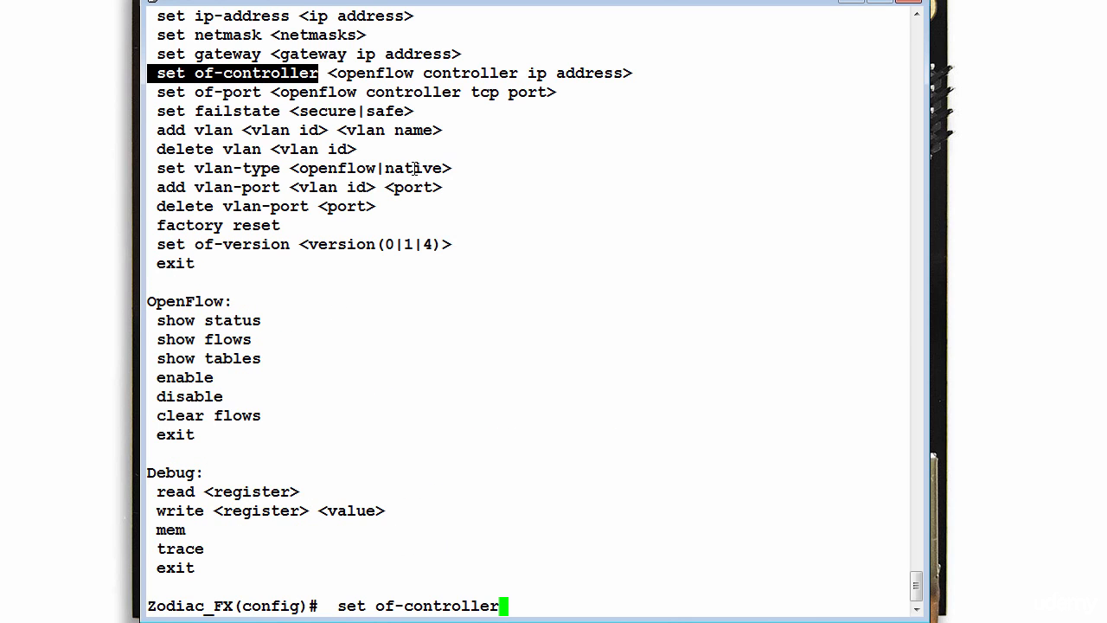
Set the OpenFlow controller address to 192.168.1.228 with 'set of-controller'.
type("192.168.1.228")
type("show config")
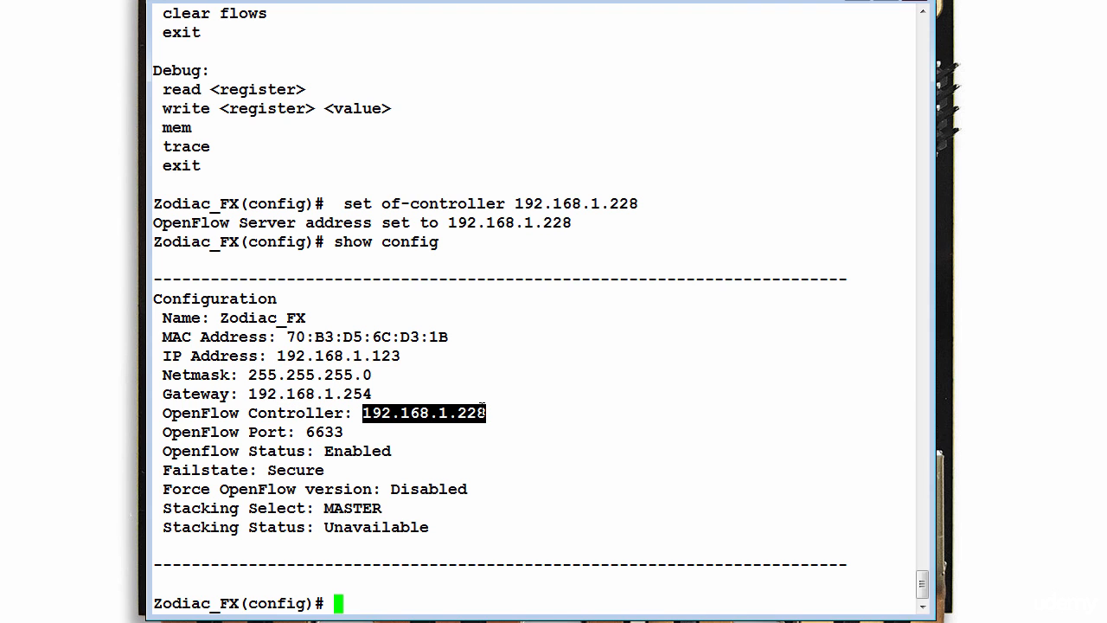
mouse_move(208, 383)
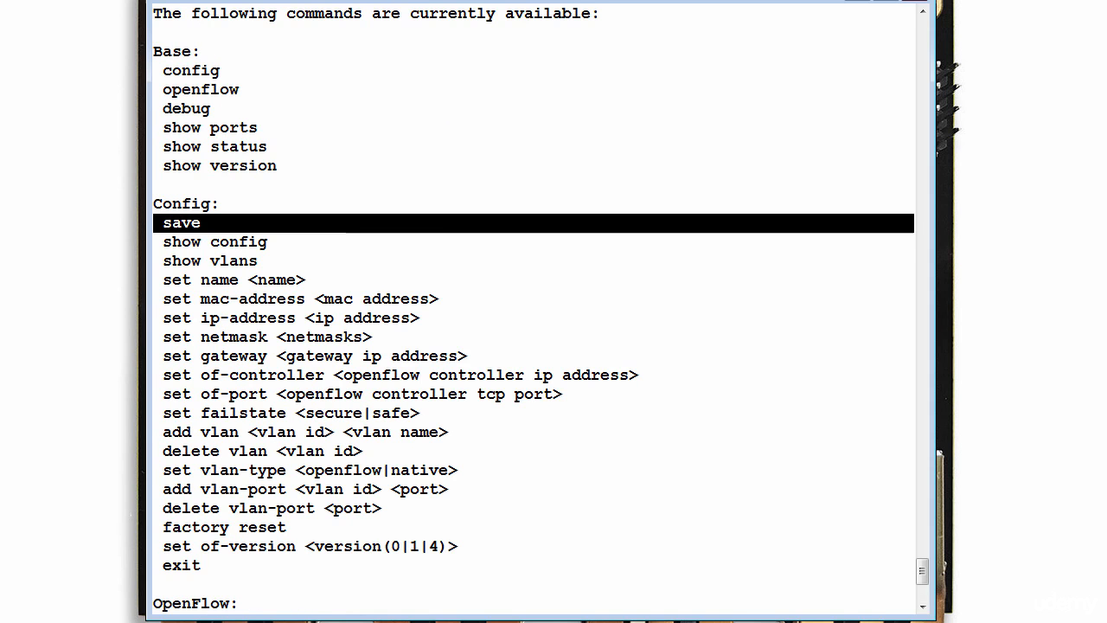
Save the configuration to EEPROM and re-list it to verify the new settings.
type("save")
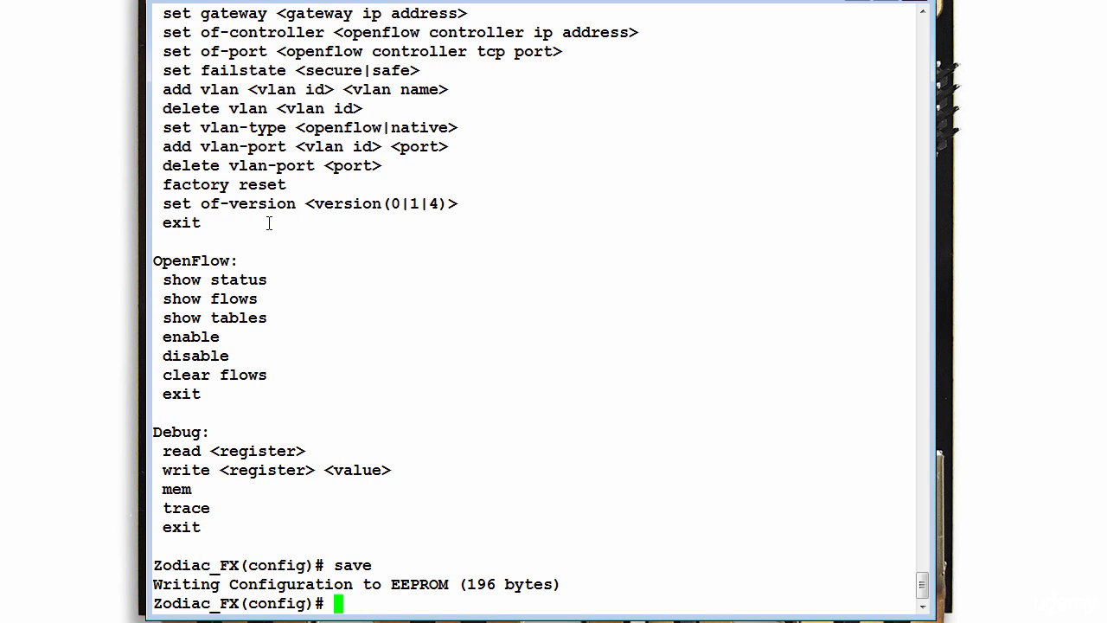
type("show config")
type("ping 192.1")
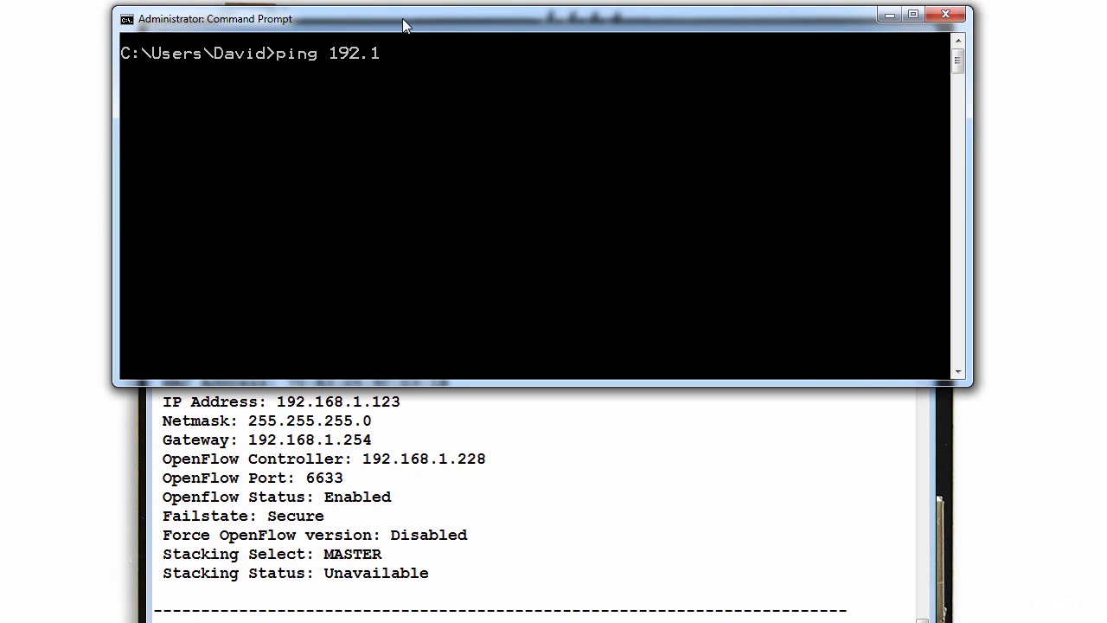
Ping the switch at its new 192.168.1.x address from Command Prompt.
type("68.1.11")
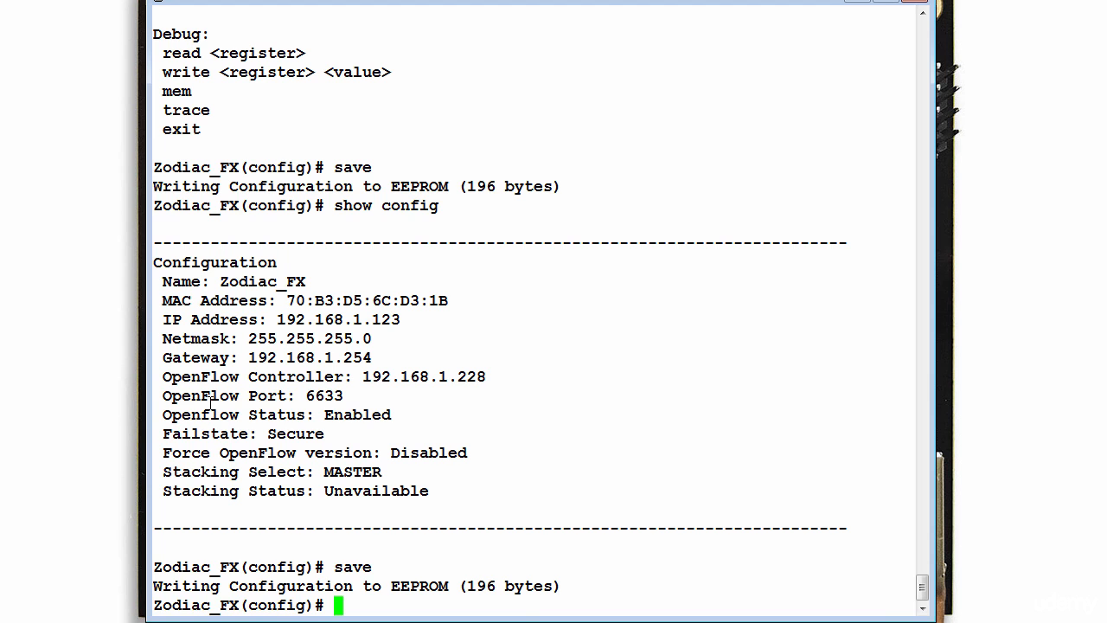
mouse_move(193, 434)
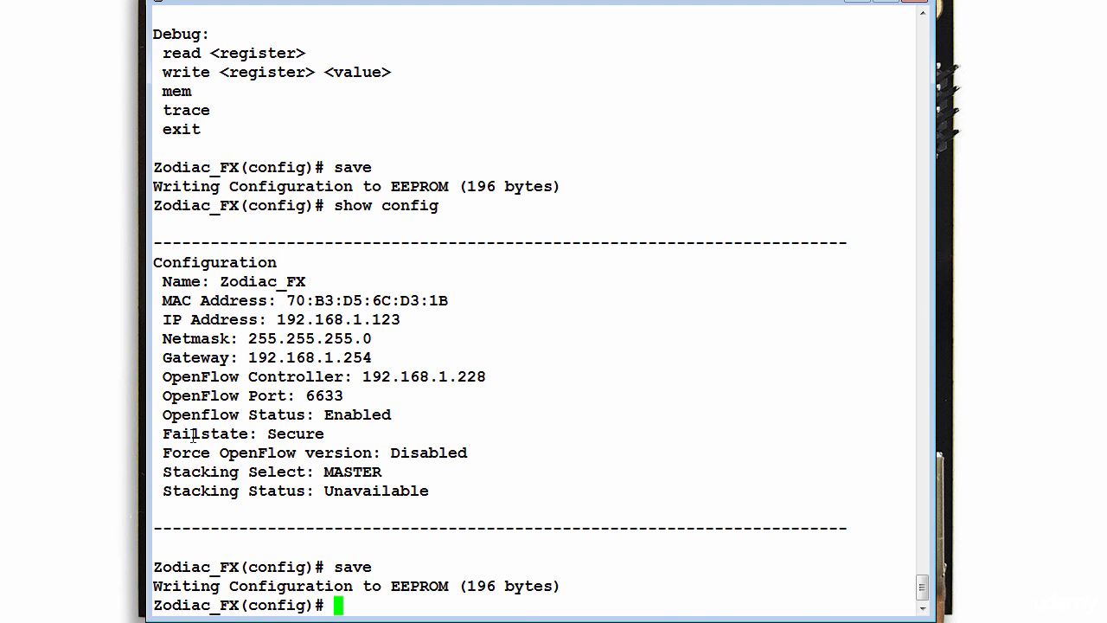